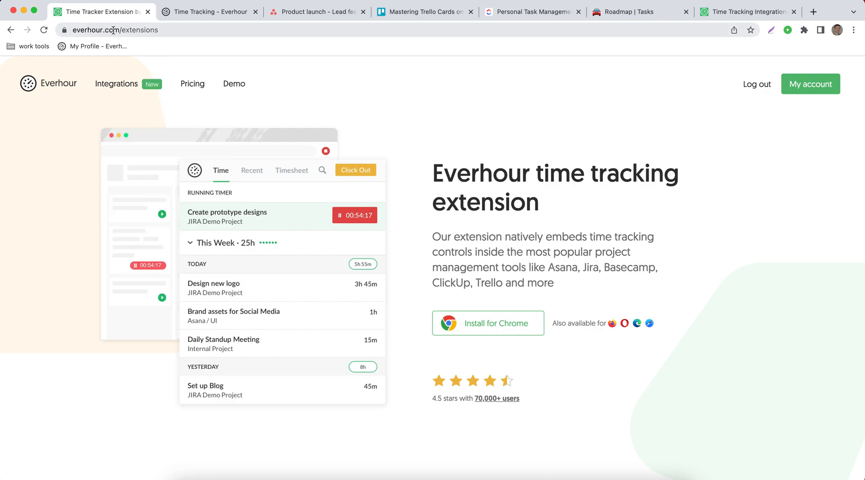
mouse_move(459, 119)
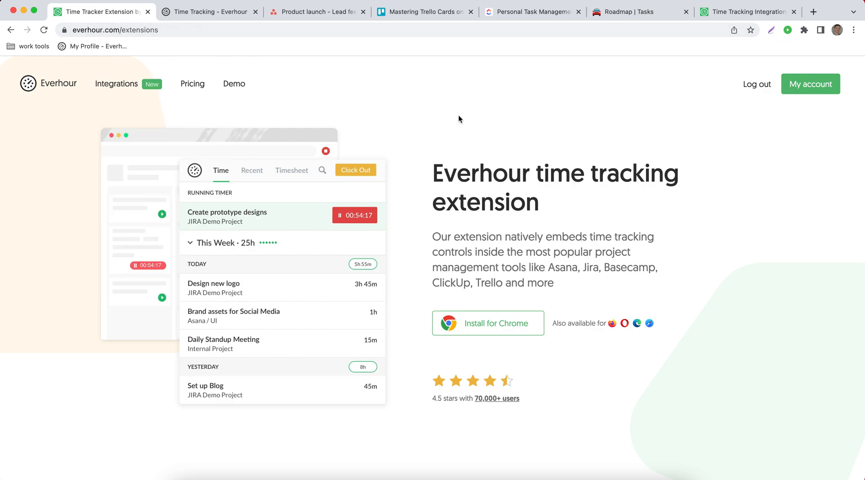
mouse_move(455, 118)
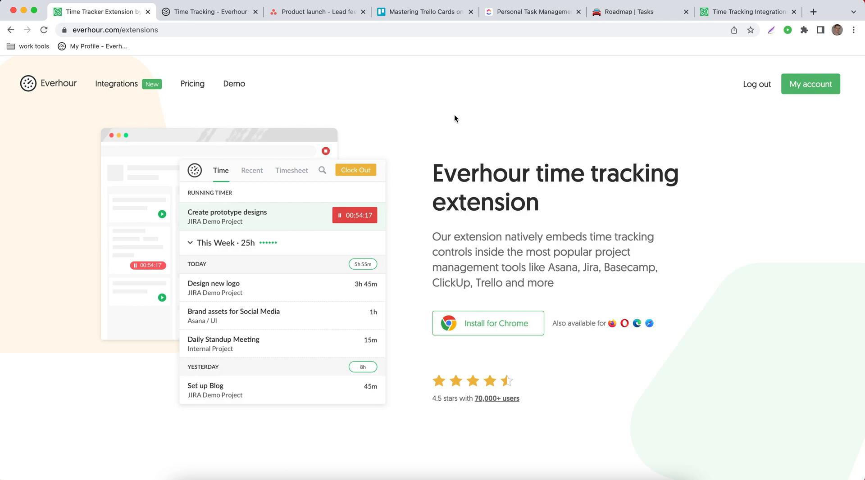
mouse_move(576, 353)
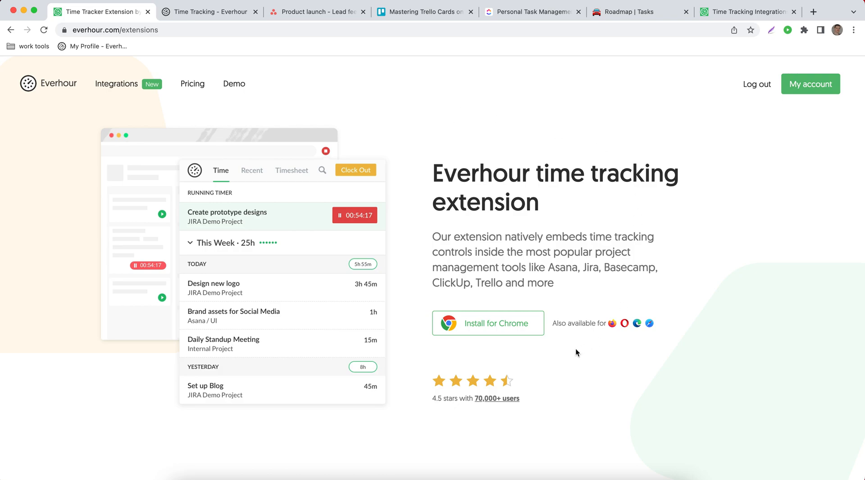
mouse_move(524, 357)
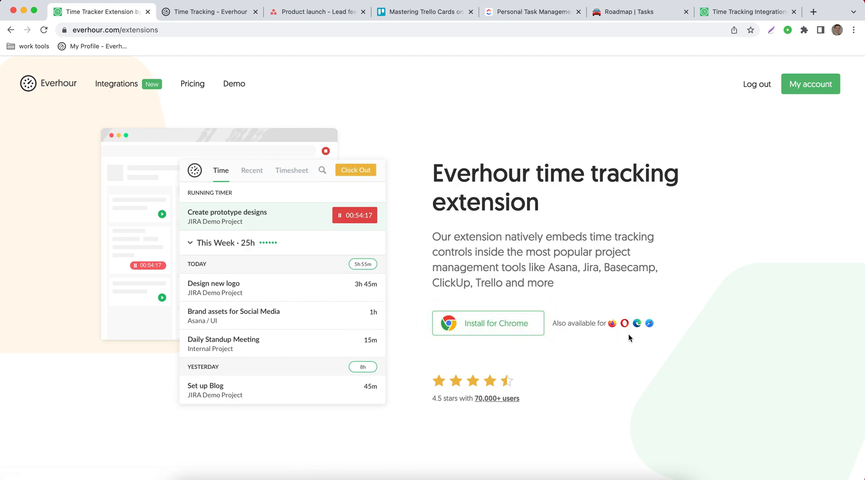
mouse_move(626, 351)
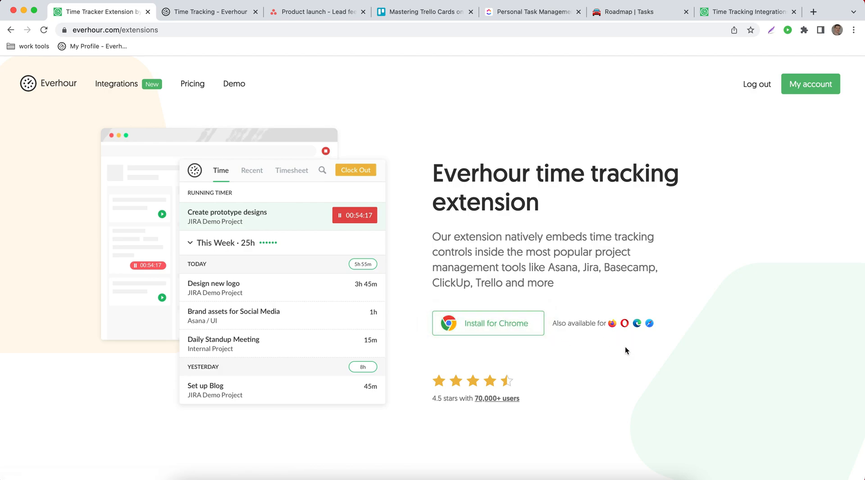
mouse_move(562, 99)
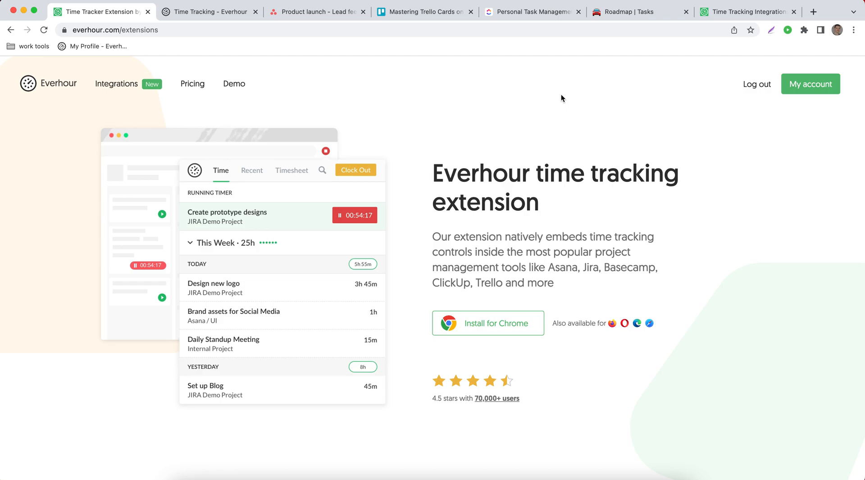
mouse_move(700, 32)
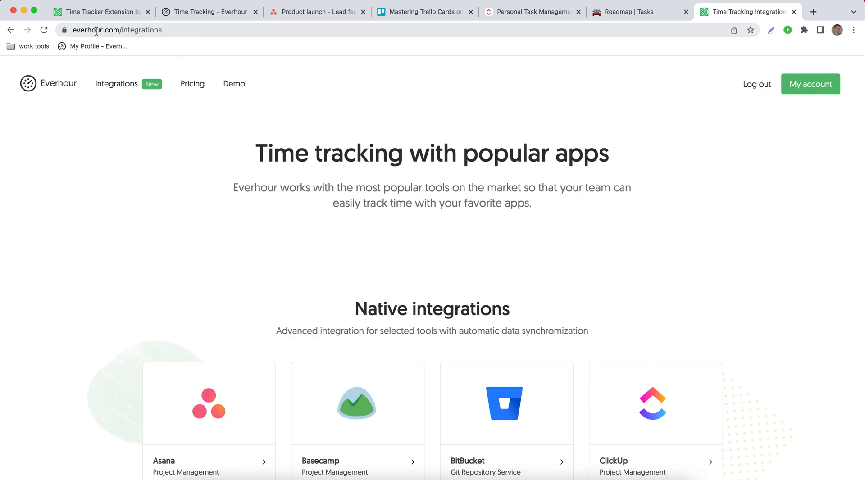
mouse_move(184, 214)
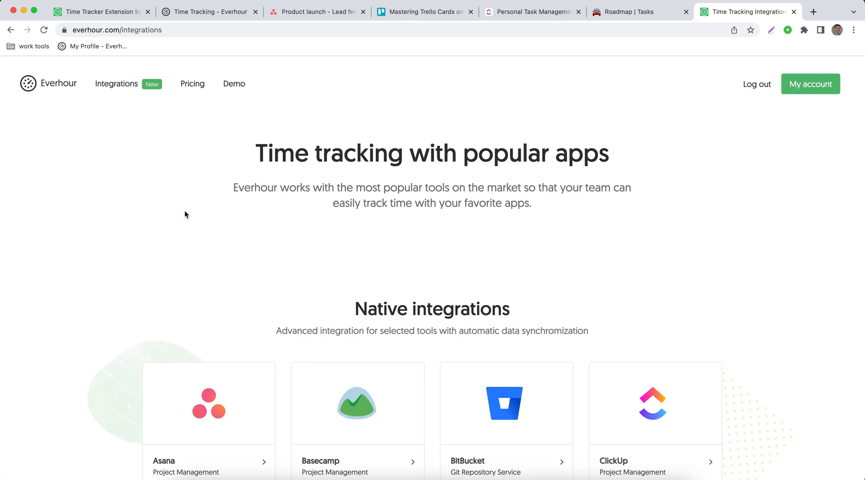
Scroll the integrations list down to website integrations and back to the top.
scroll("down", 3)
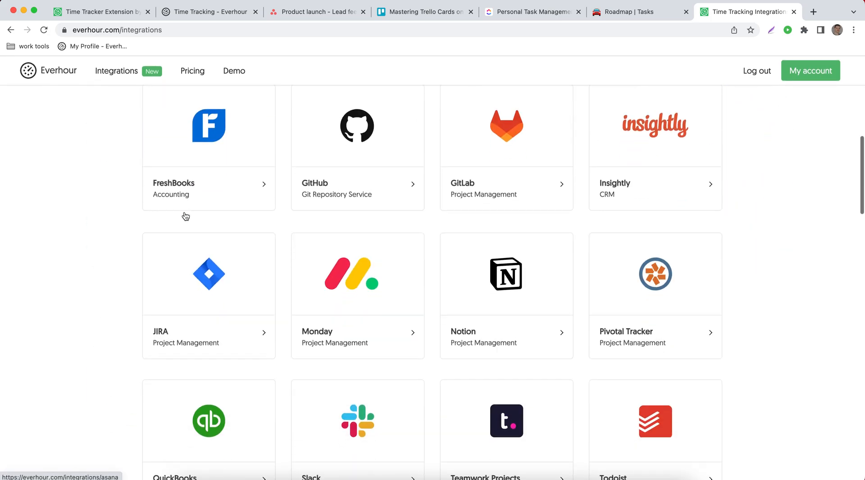
scroll("down", 3)
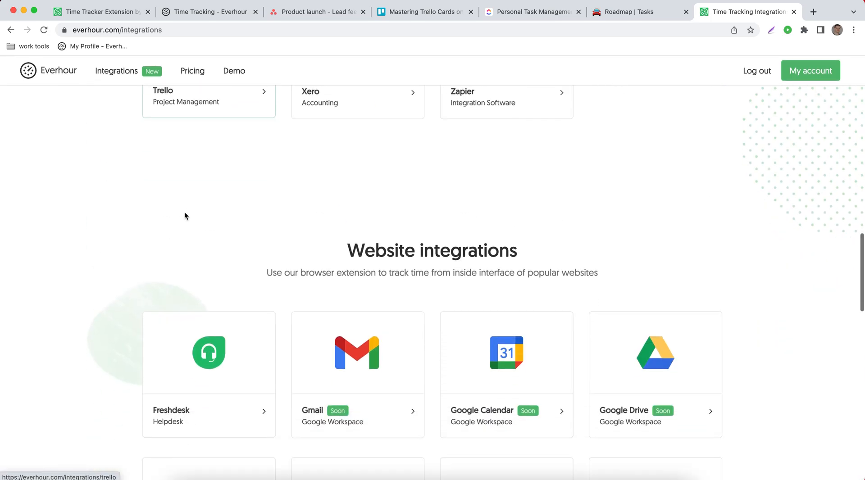
scroll("up", 3)
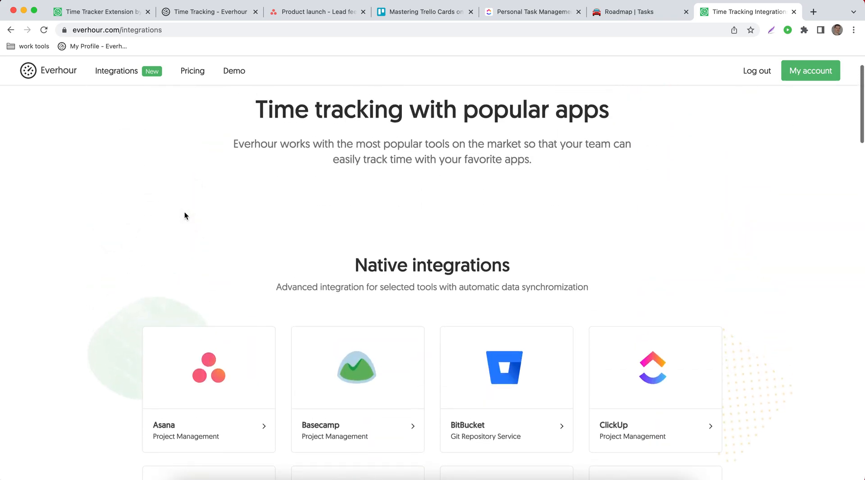
scroll("up", 3)
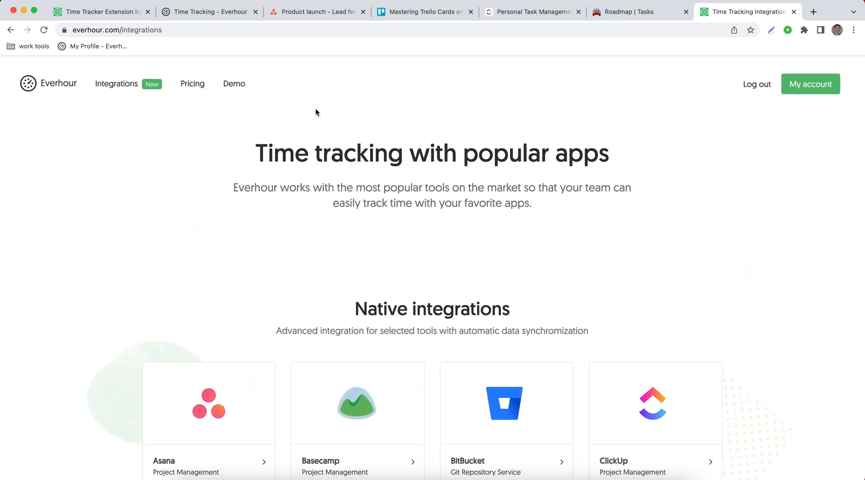
Show embedded Everhour controls in the Asana, Trello, ClickUp and Notion Roadmap task views in turn.
left_click(317, 11)
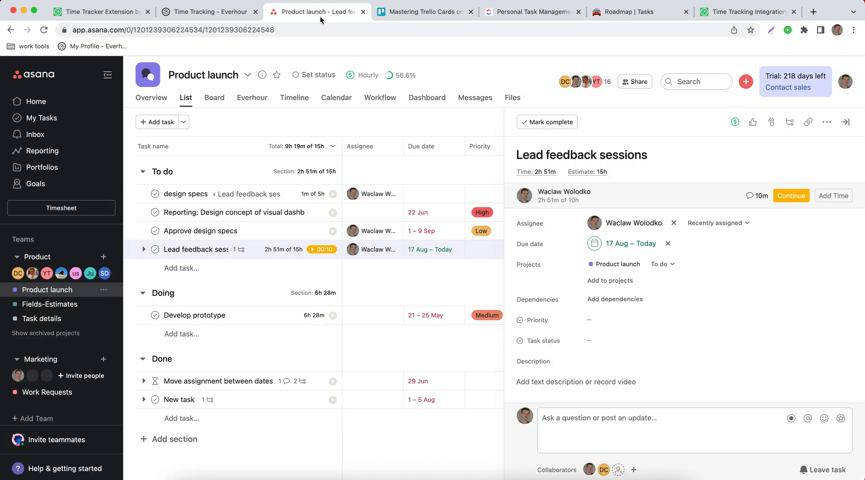
mouse_move(448, 287)
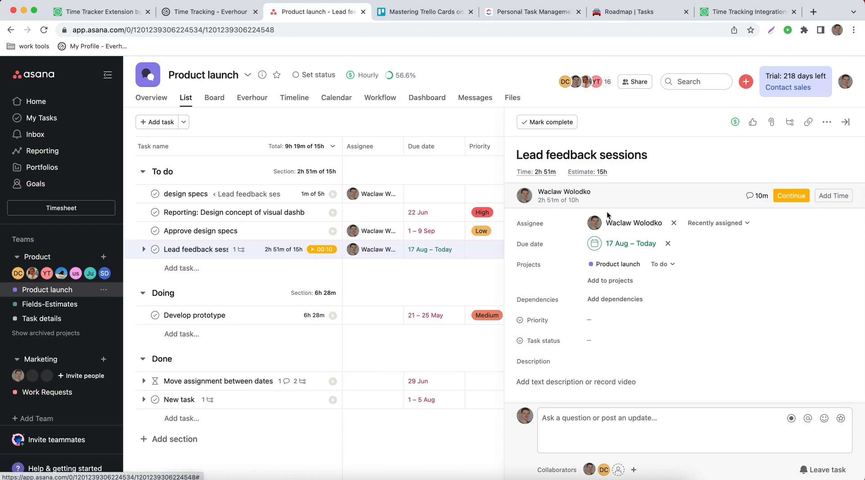
mouse_move(712, 200)
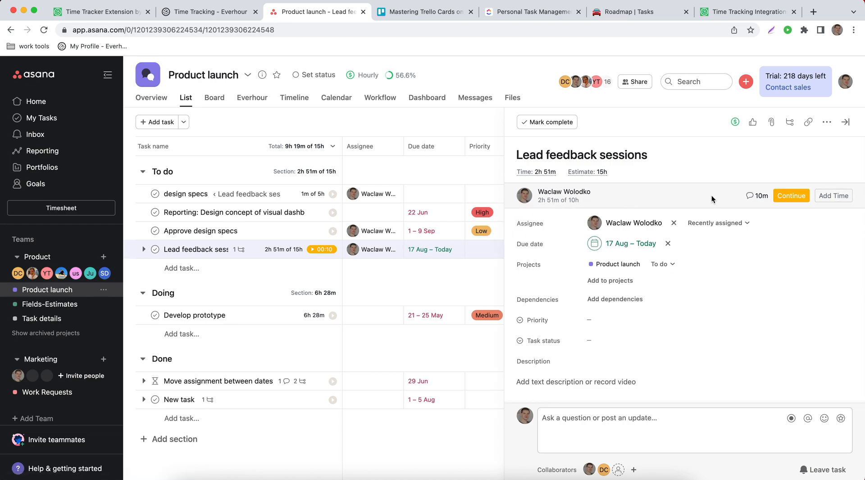
mouse_move(490, 34)
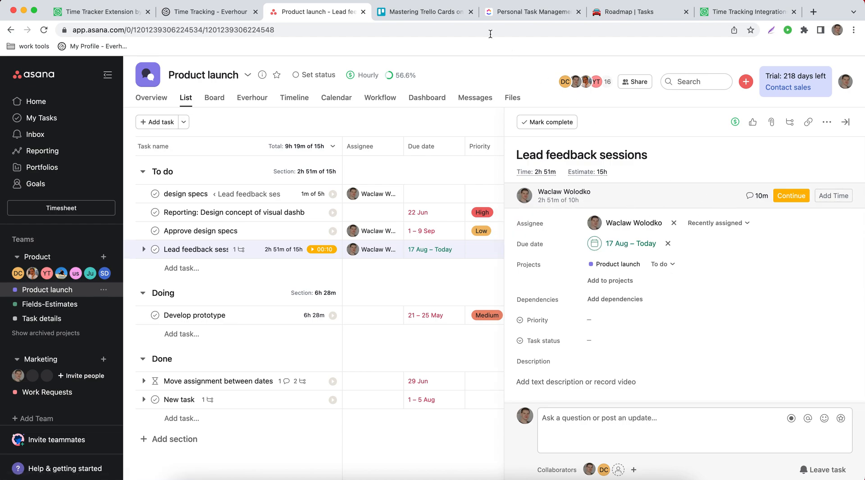
left_click(425, 11)
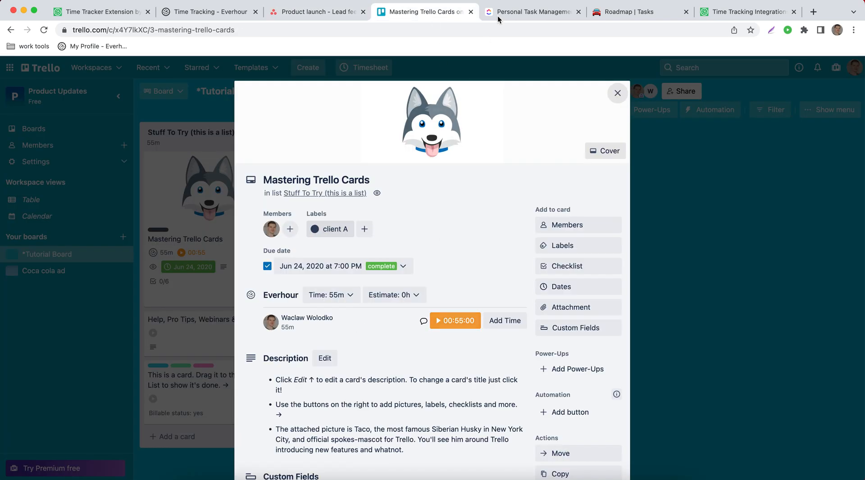
left_click(532, 12)
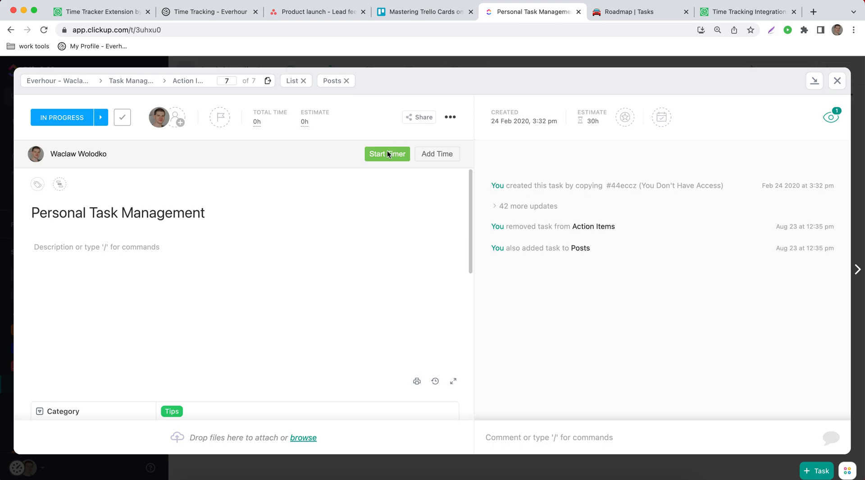
mouse_move(325, 137)
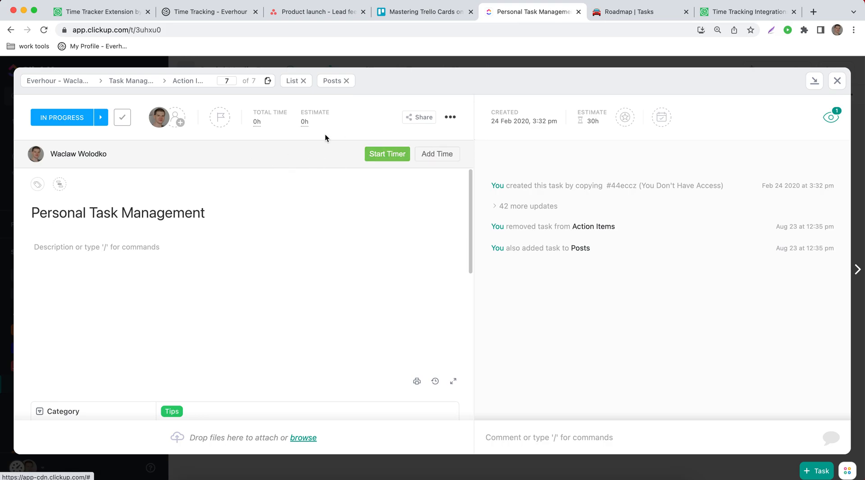
left_click(640, 11)
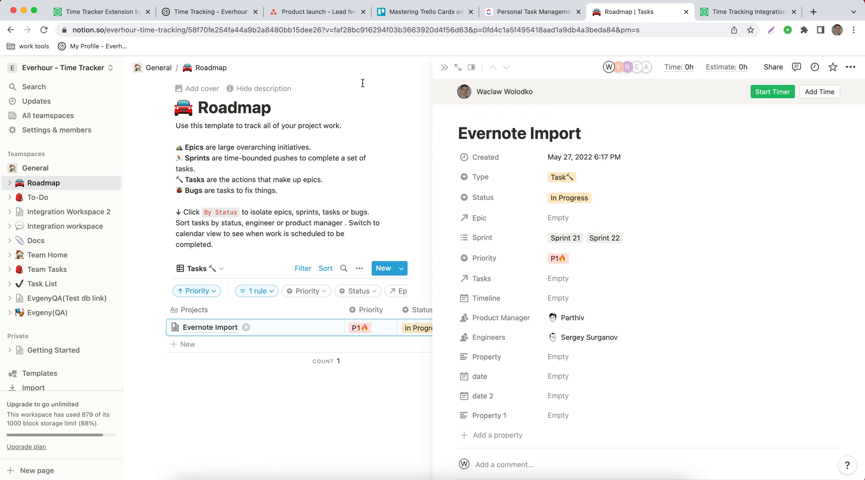
Back in Asana, continue the Everhour timer on the Lead feedback sessions task.
left_click(317, 11)
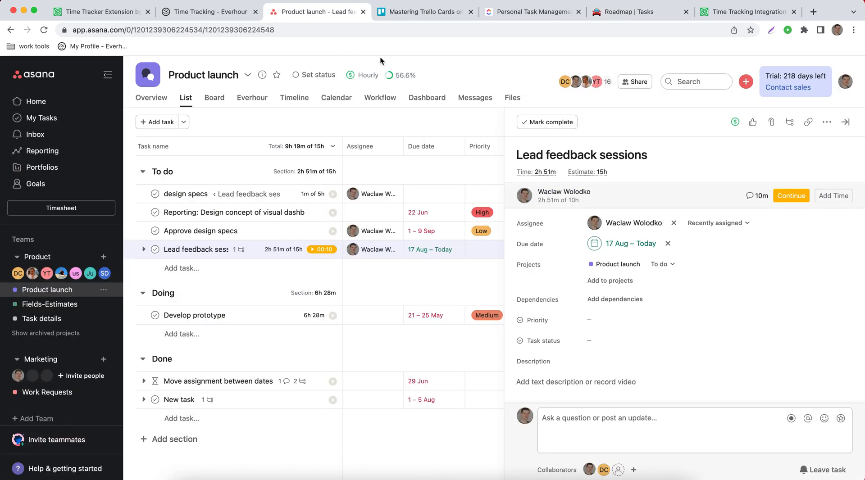
mouse_move(789, 206)
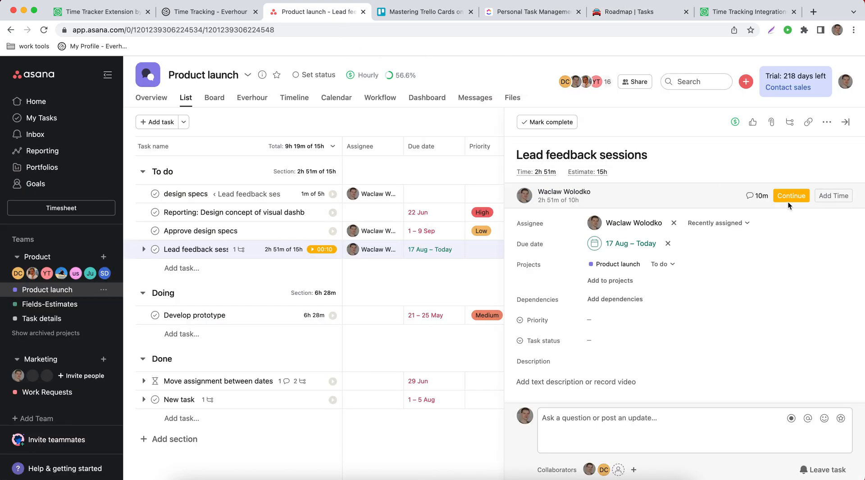
left_click(791, 196)
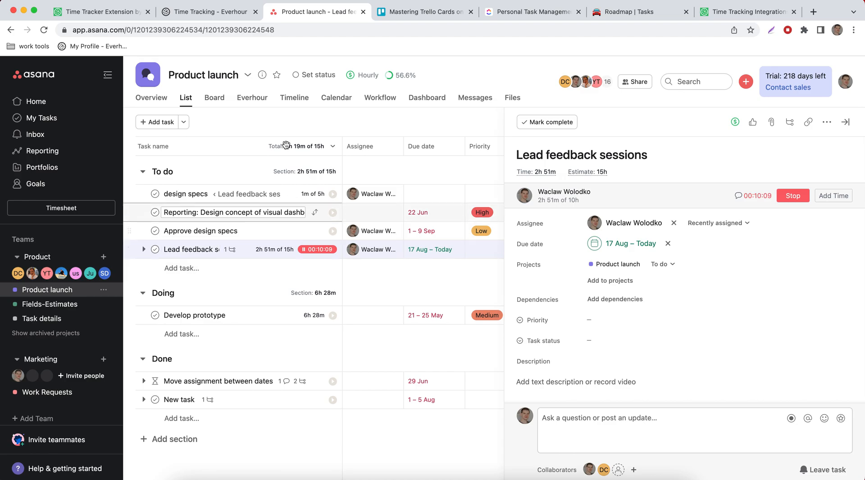
Show Everhour's Time page with the running Lead feedback sessions entry.
left_click(209, 12)
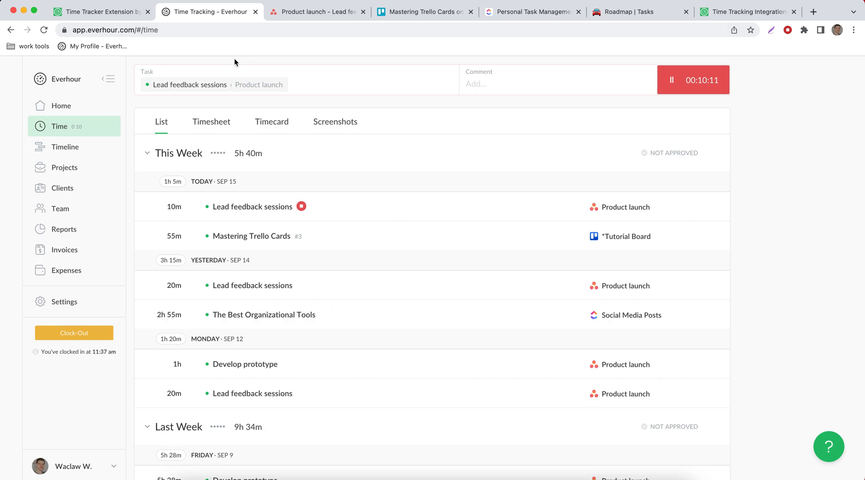
mouse_move(269, 214)
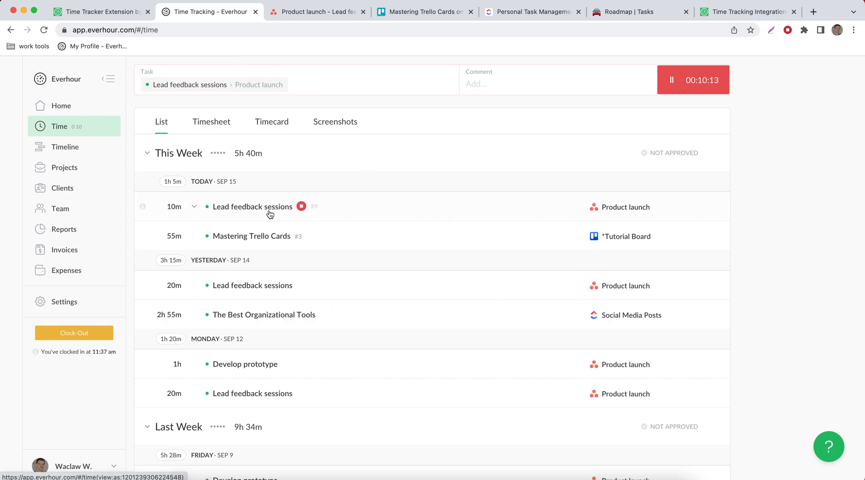
mouse_move(263, 216)
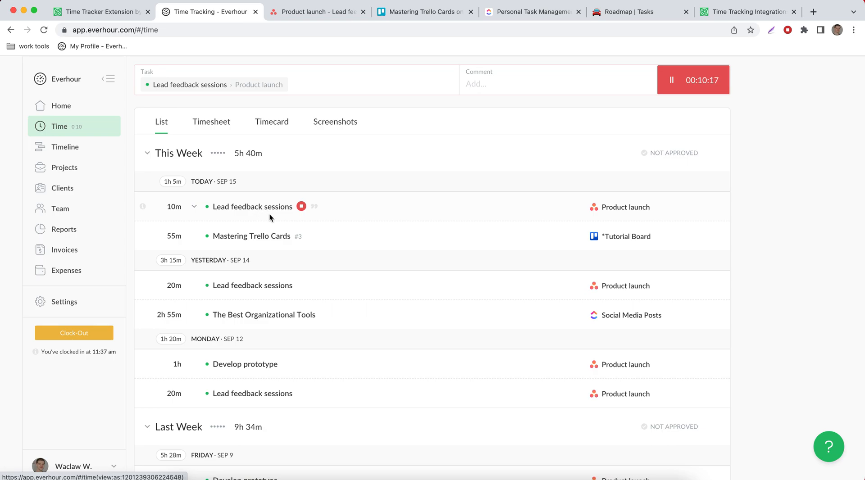
mouse_move(625, 206)
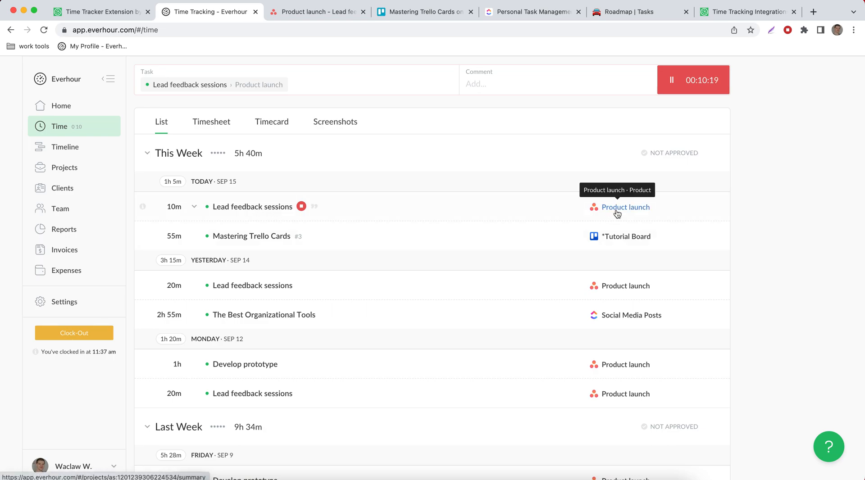
mouse_move(410, 174)
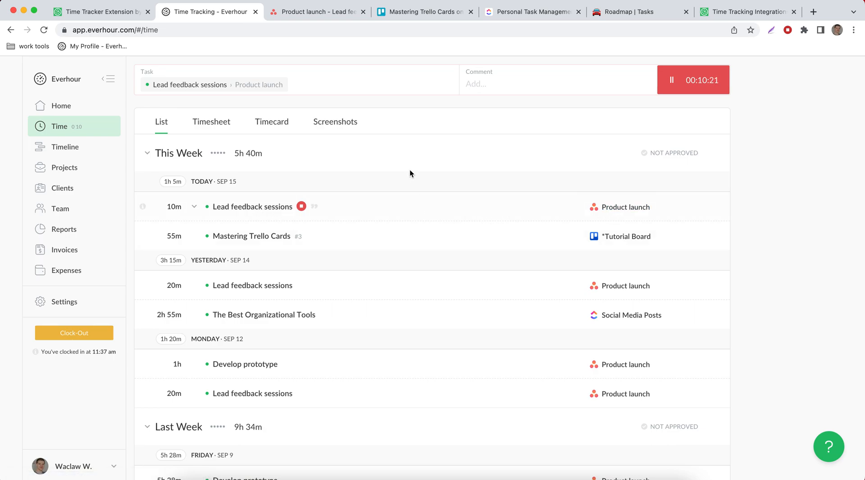
Return to the Asana Product launch project with the task timer still counting.
left_click(314, 12)
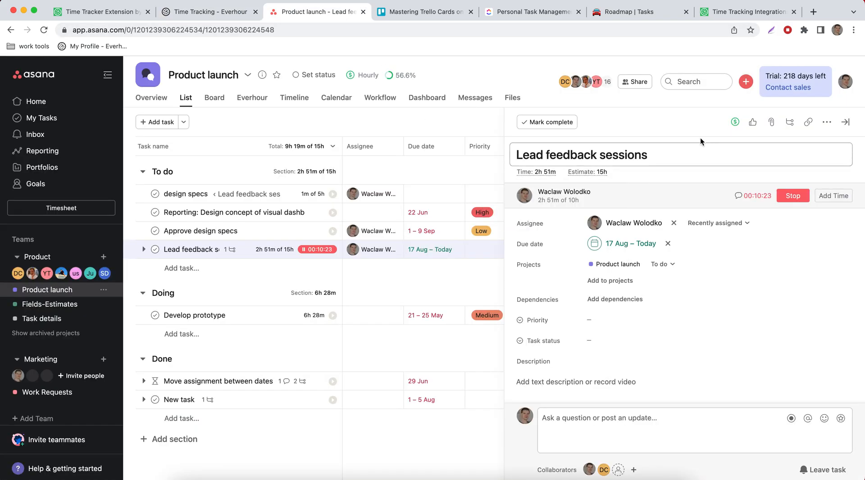
mouse_move(662, 120)
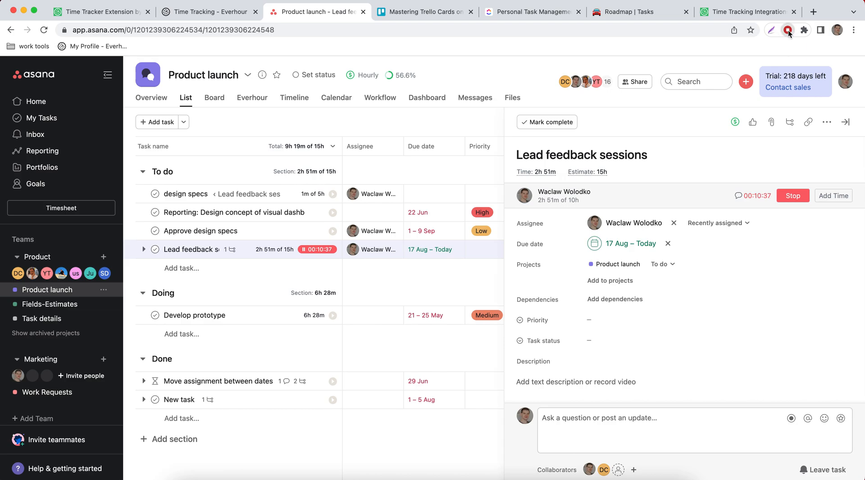
From the extension popup, stop, restart and stop again the Lead feedback sessions timer.
left_click(787, 29)
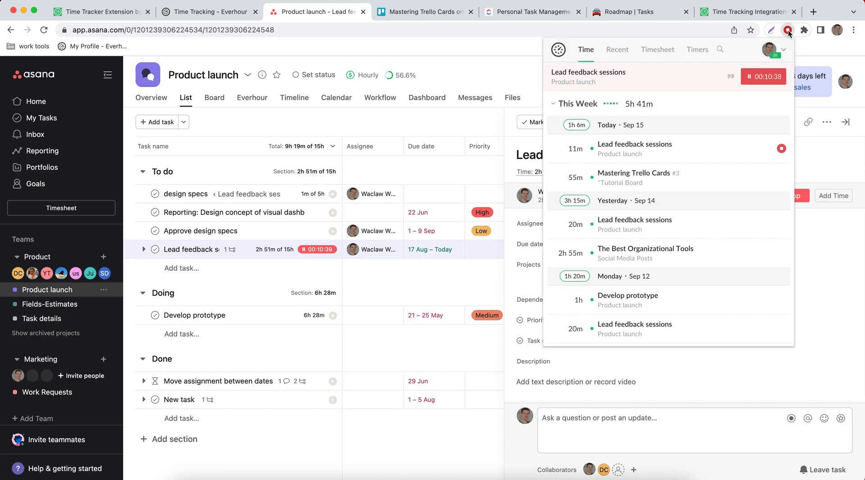
mouse_move(759, 63)
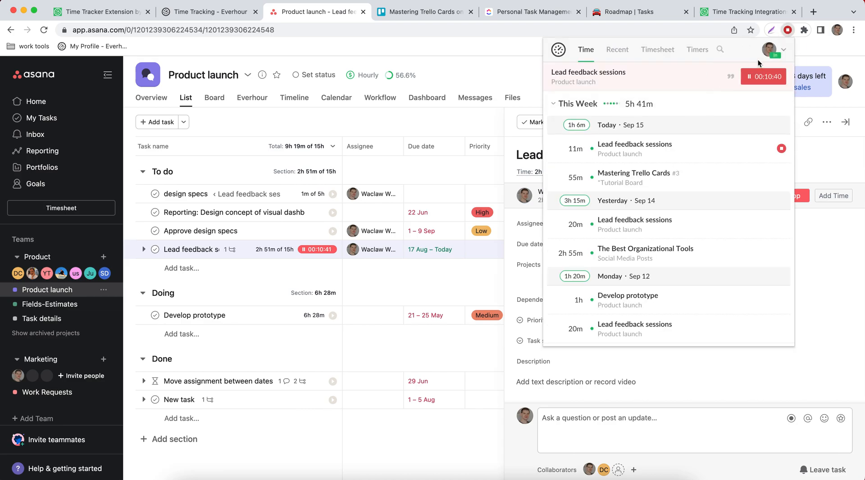
mouse_move(788, 30)
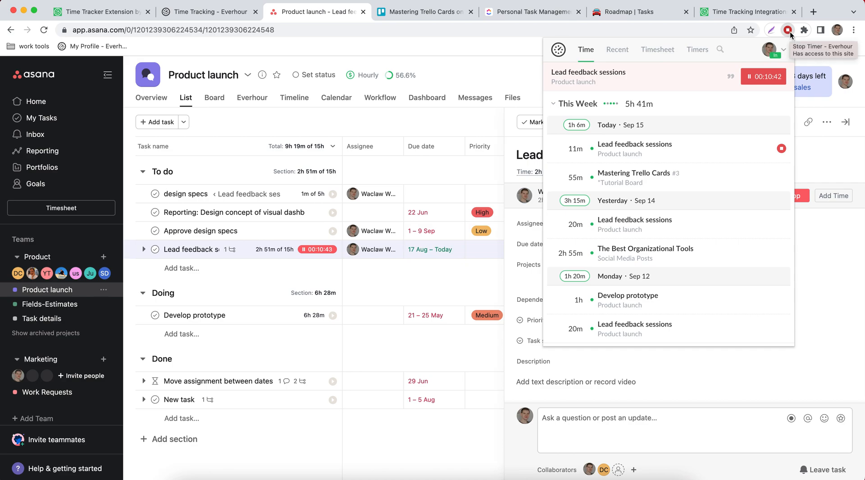
mouse_move(237, 55)
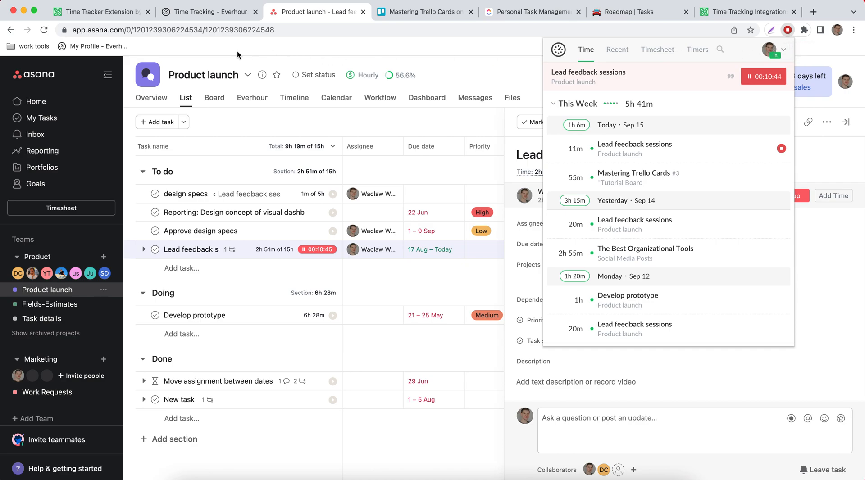
mouse_move(294, 45)
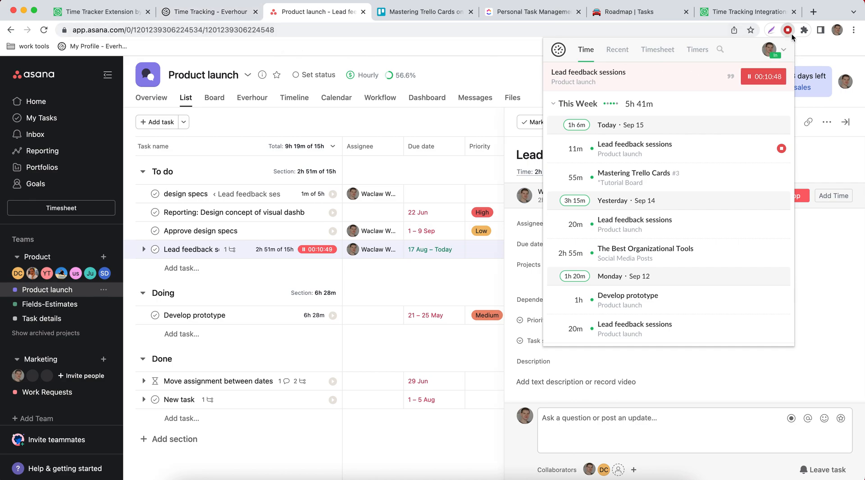
mouse_move(745, 183)
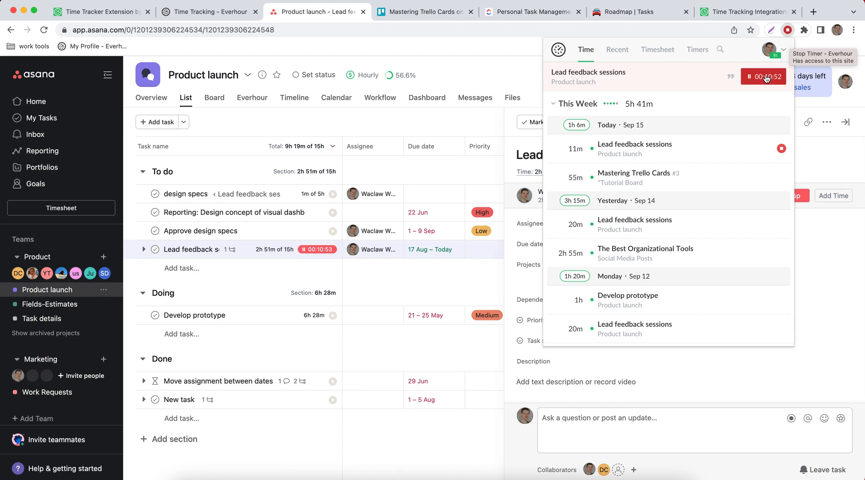
left_click(763, 76)
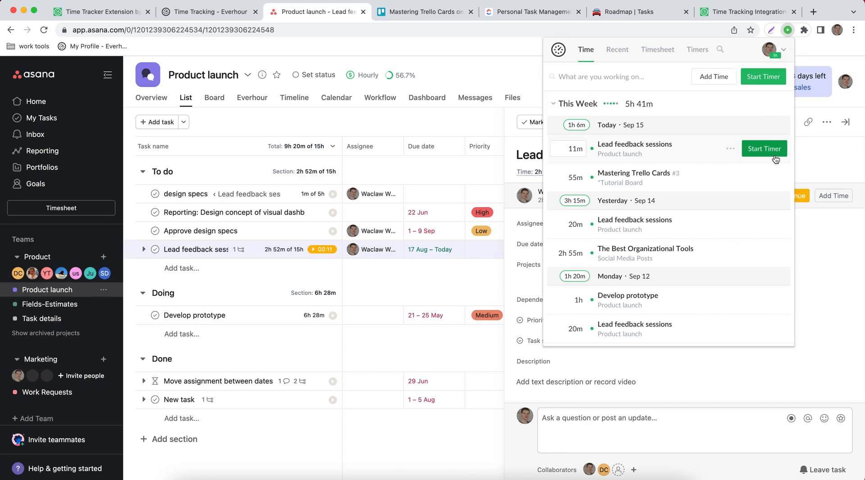
left_click(764, 149)
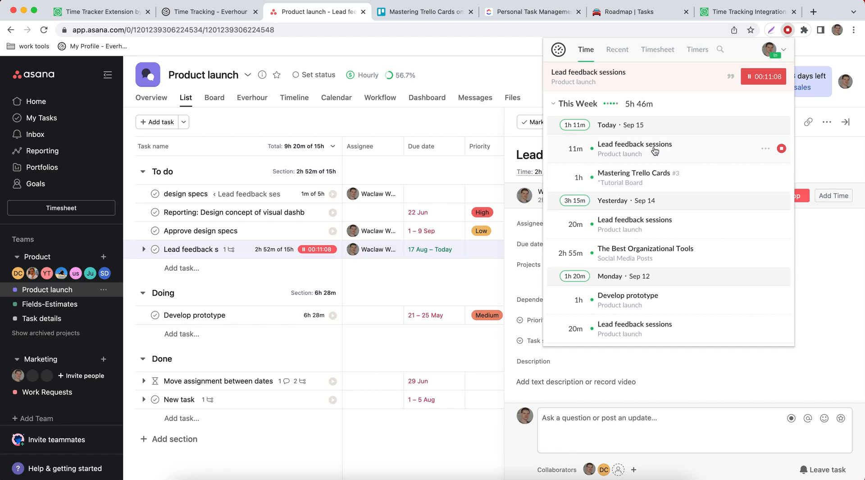
left_click(763, 76)
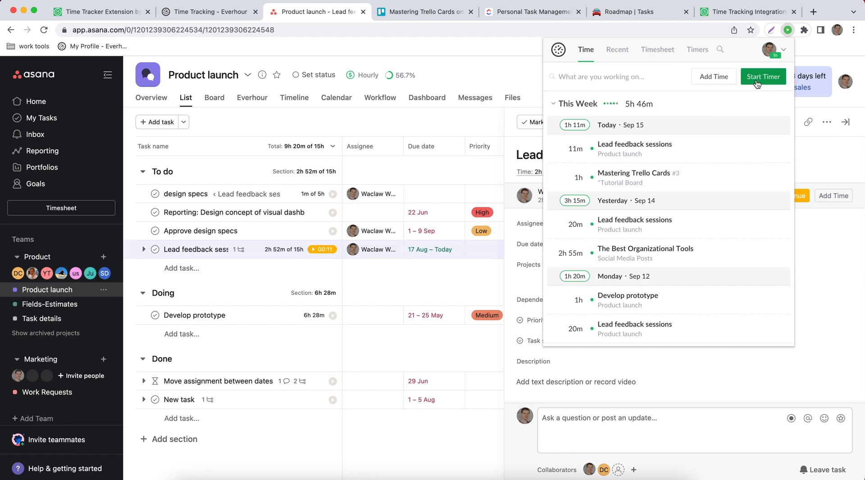
From the recent tasks list, start a timer on Develop prototype.
left_click(607, 77)
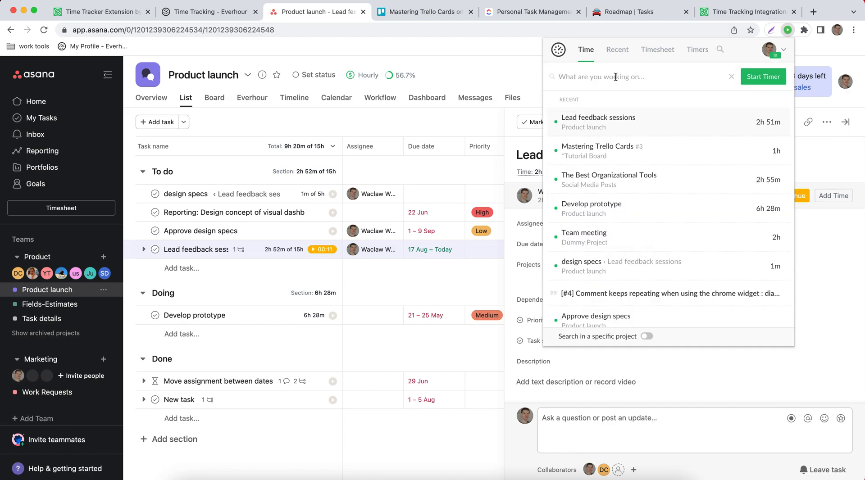
mouse_move(591, 208)
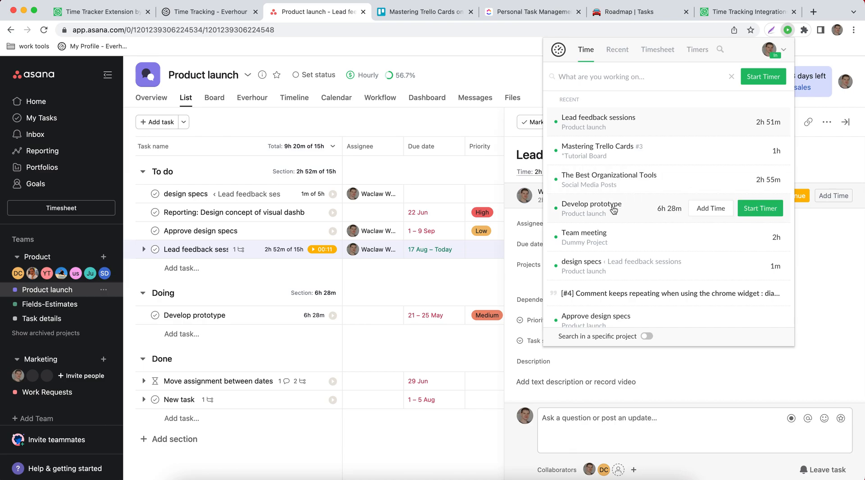
left_click(759, 209)
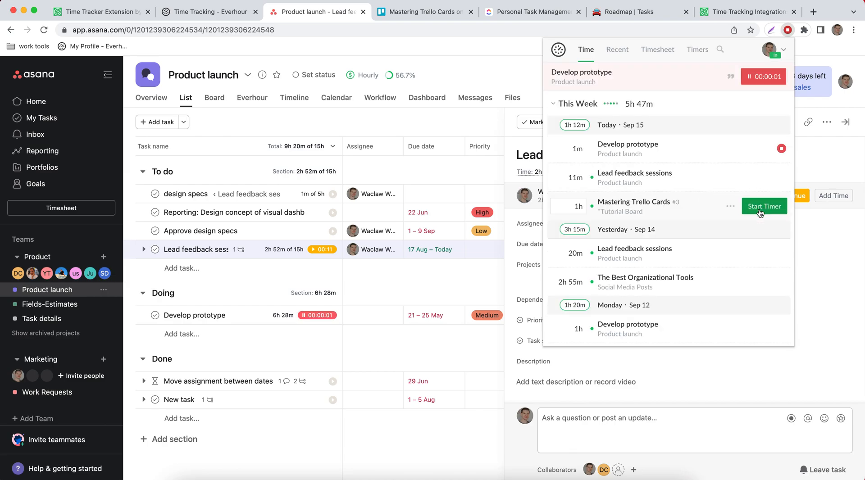